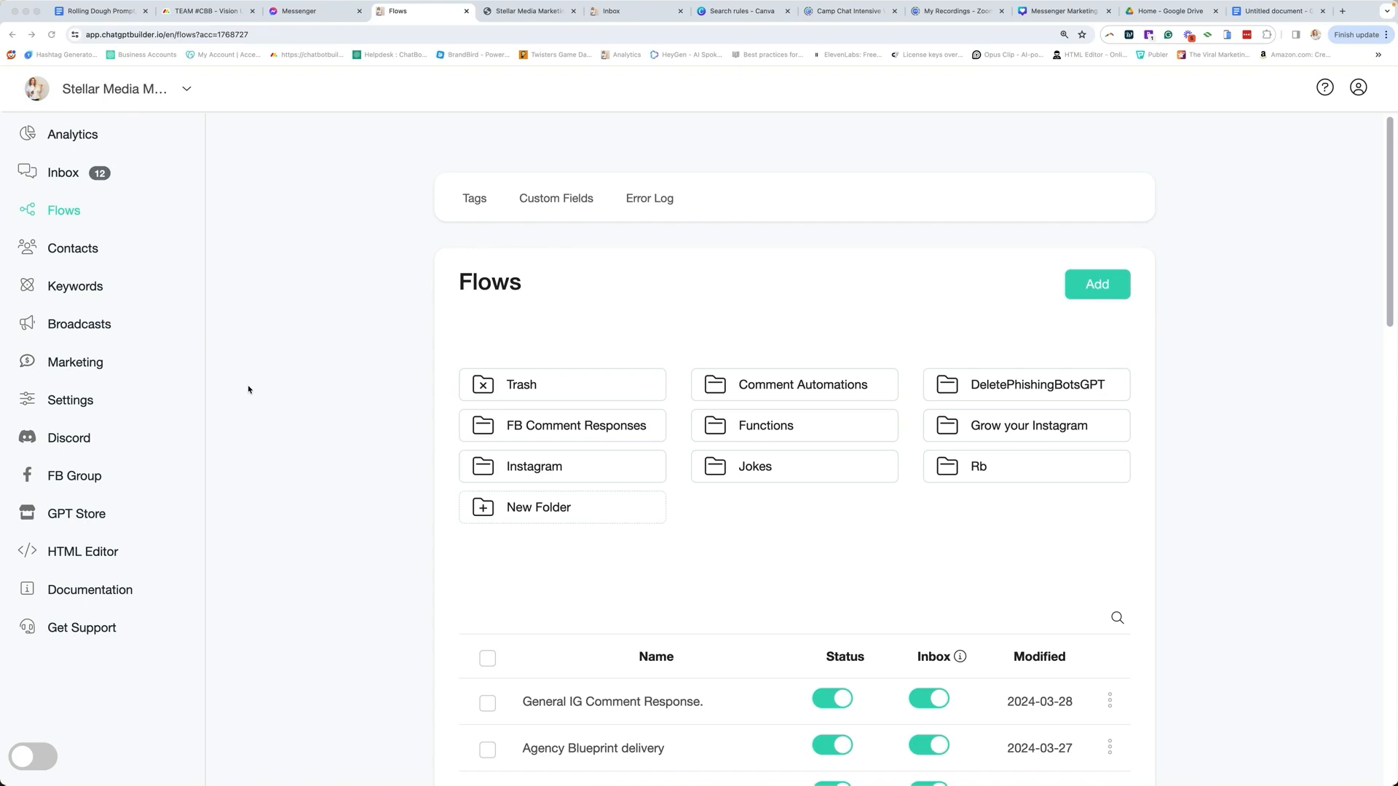
pyautogui.moveTo(270, 80)
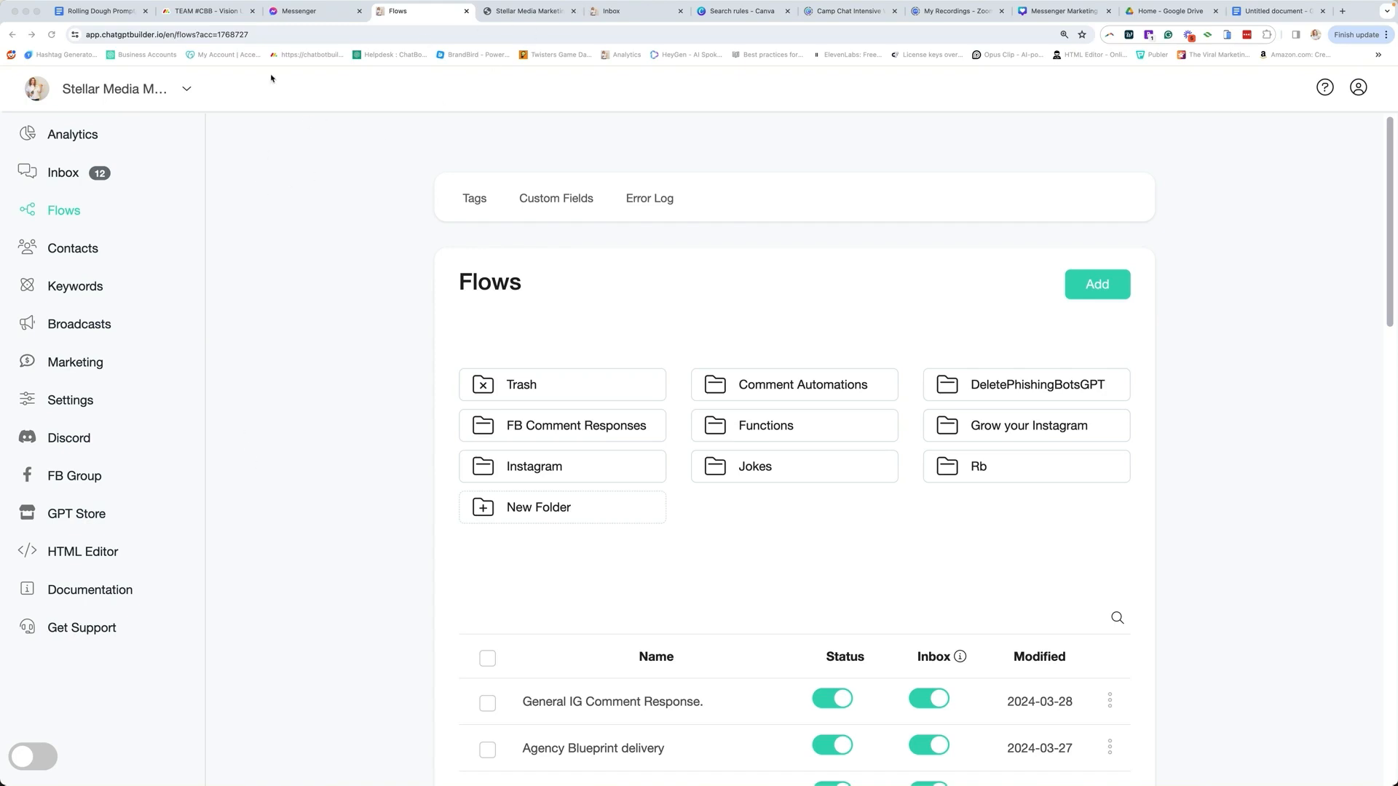
# Go from the flows list through Settings and Integrations to the OpenAI Functions list of five functions.
pyautogui.scroll(-3)
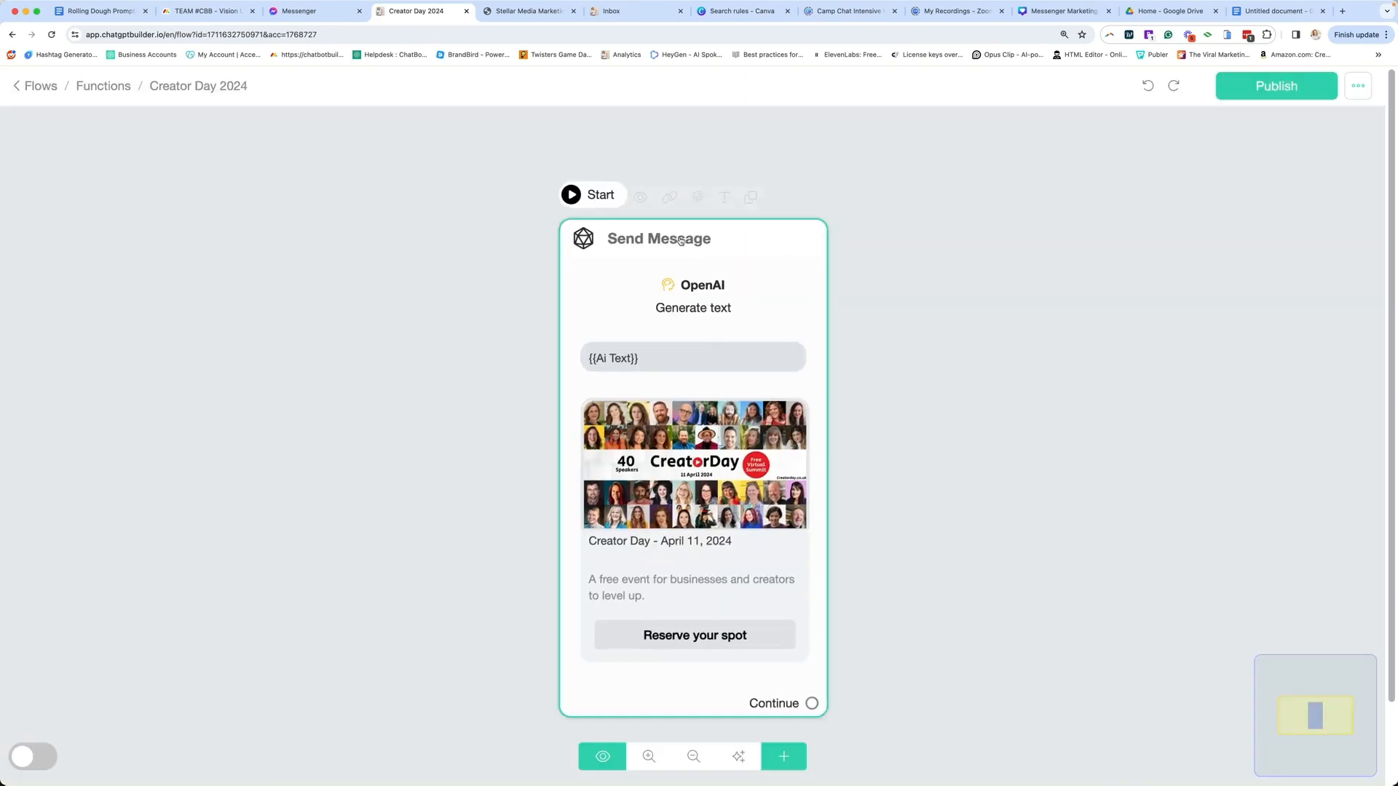
pyautogui.click(425, 143)
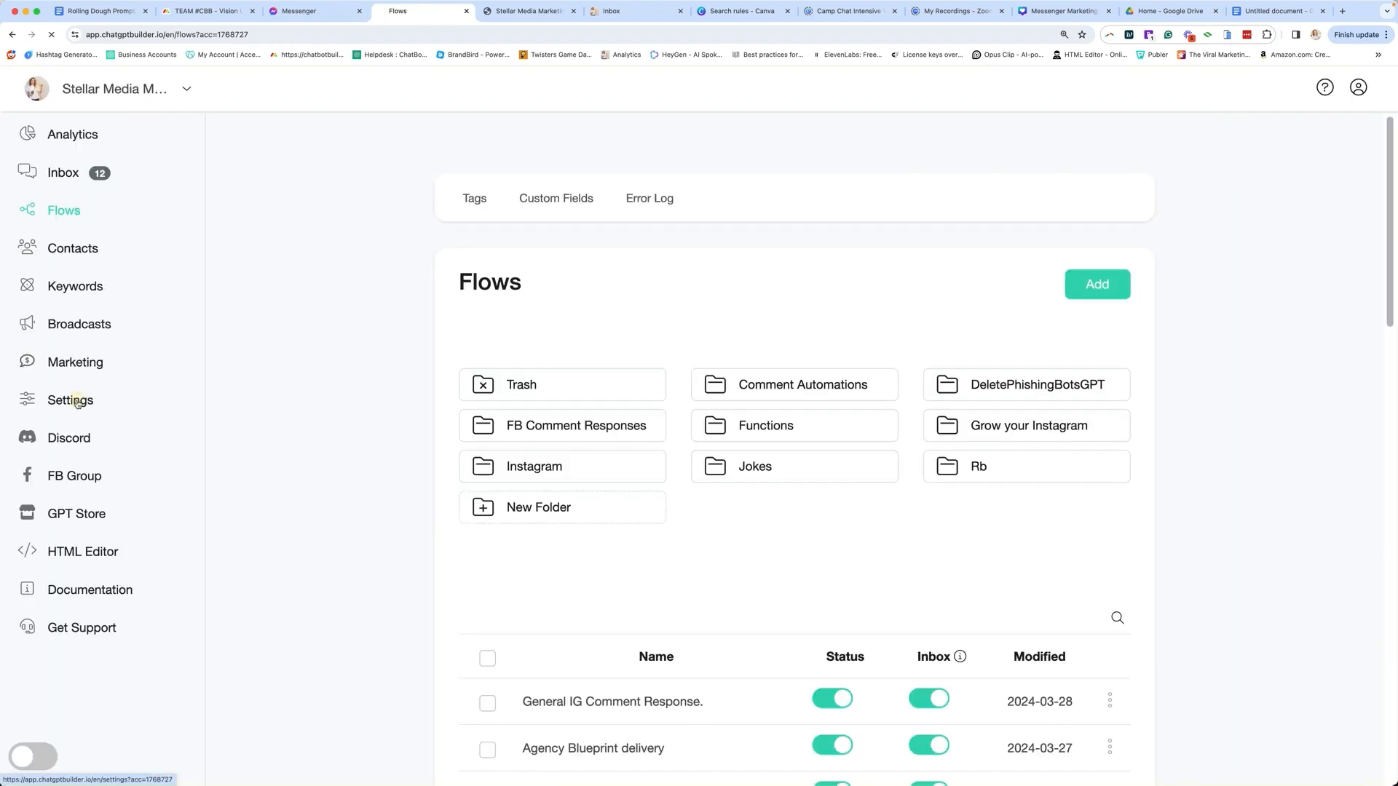
pyautogui.click(69, 400)
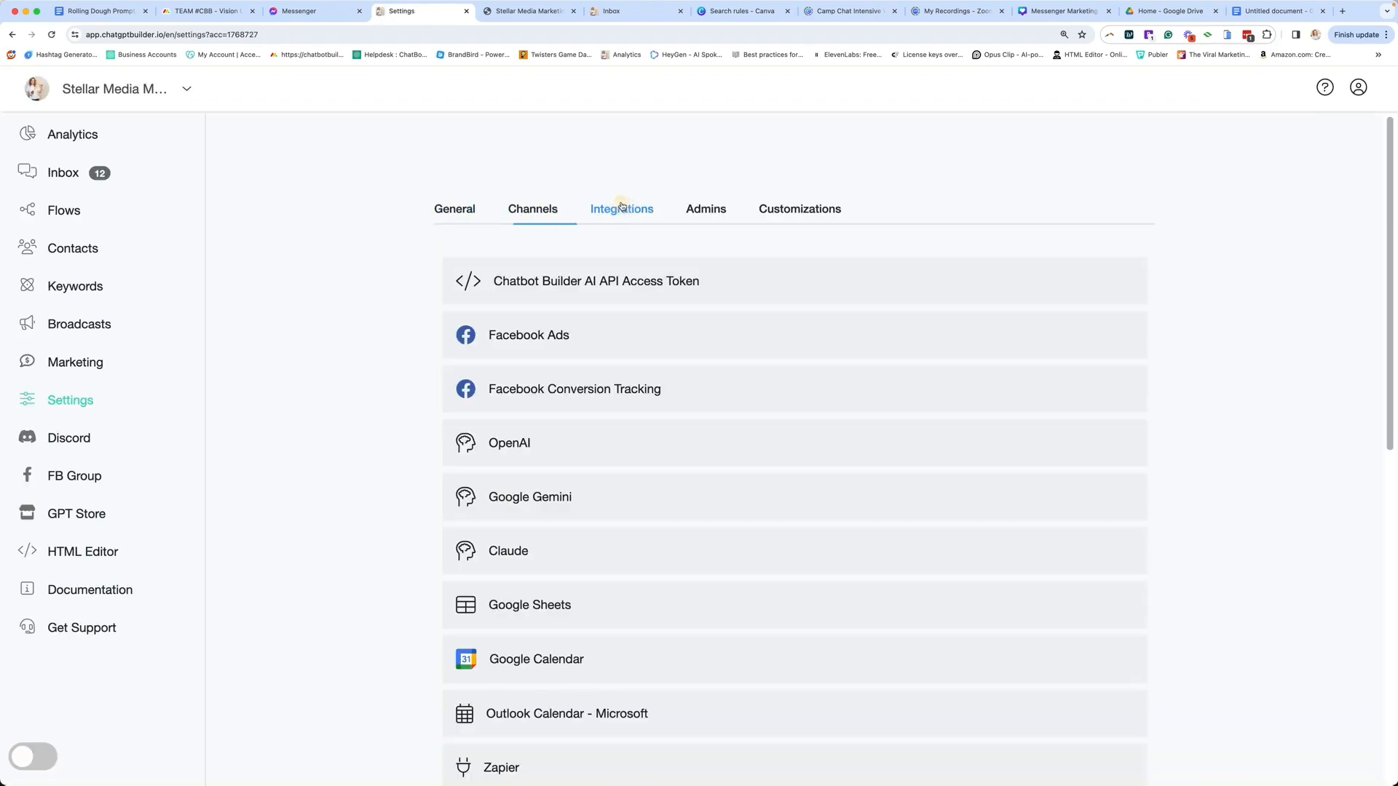
pyautogui.click(509, 442)
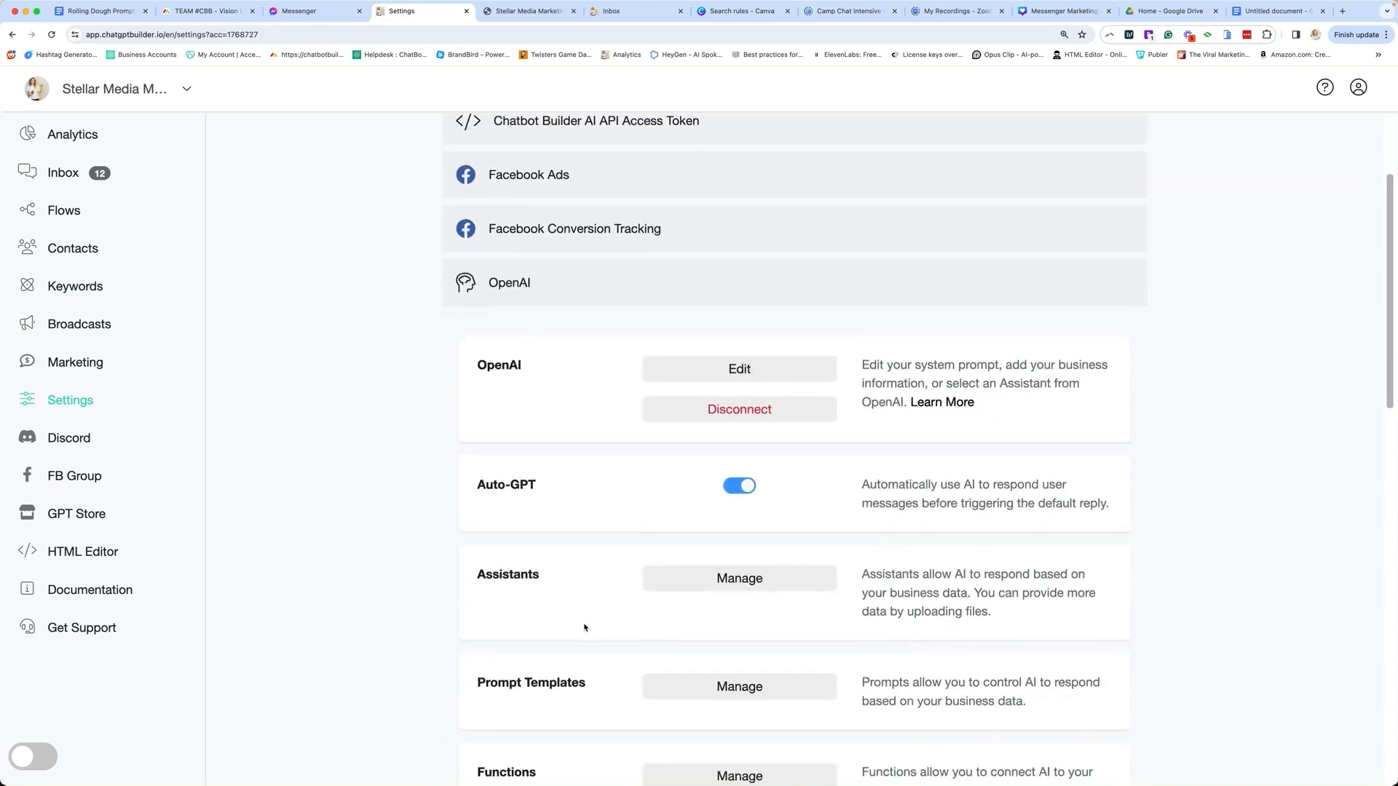
pyautogui.scroll(-3)
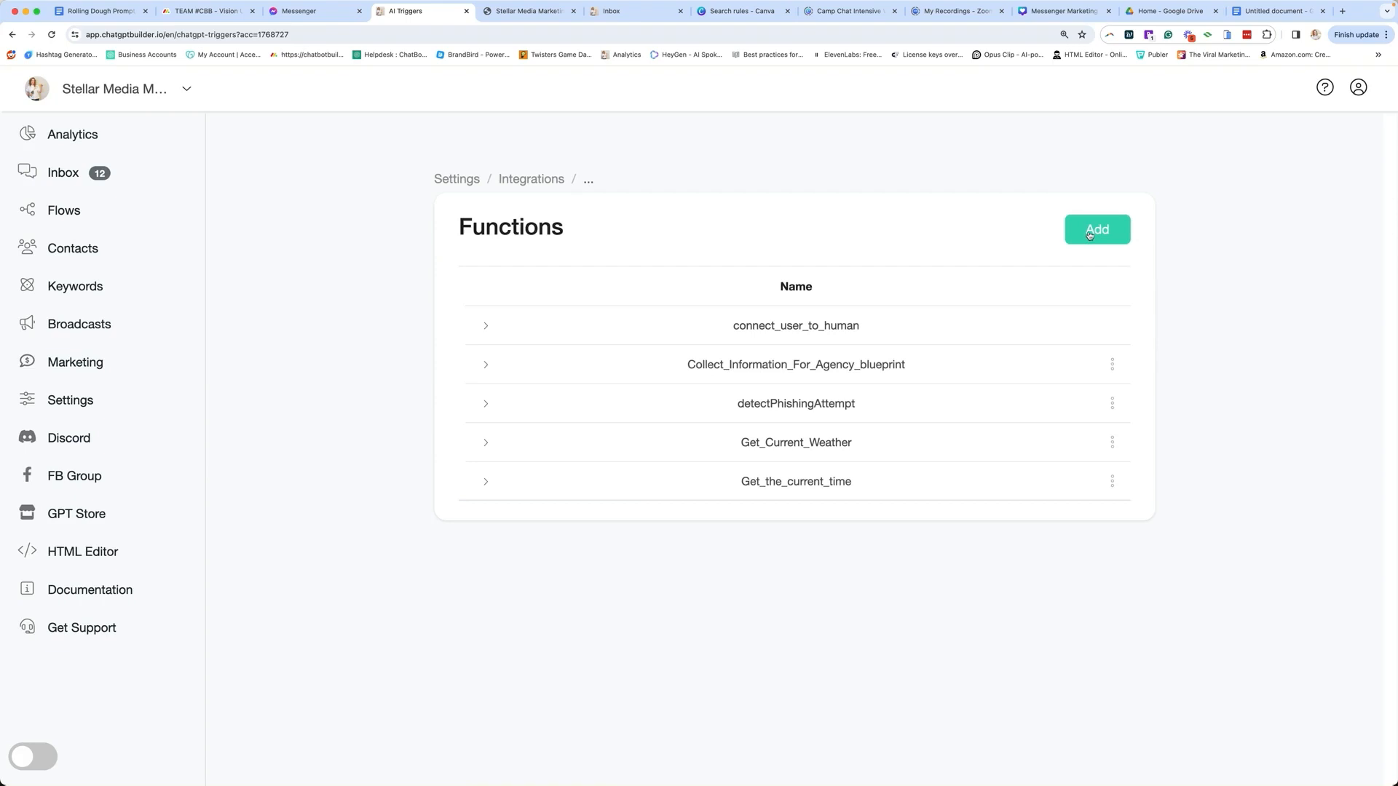
# Add function Creator_day_2024_information about speaking on AI chatbots, triggering the Creator Day 2024 flow.
pyautogui.click(1096, 230)
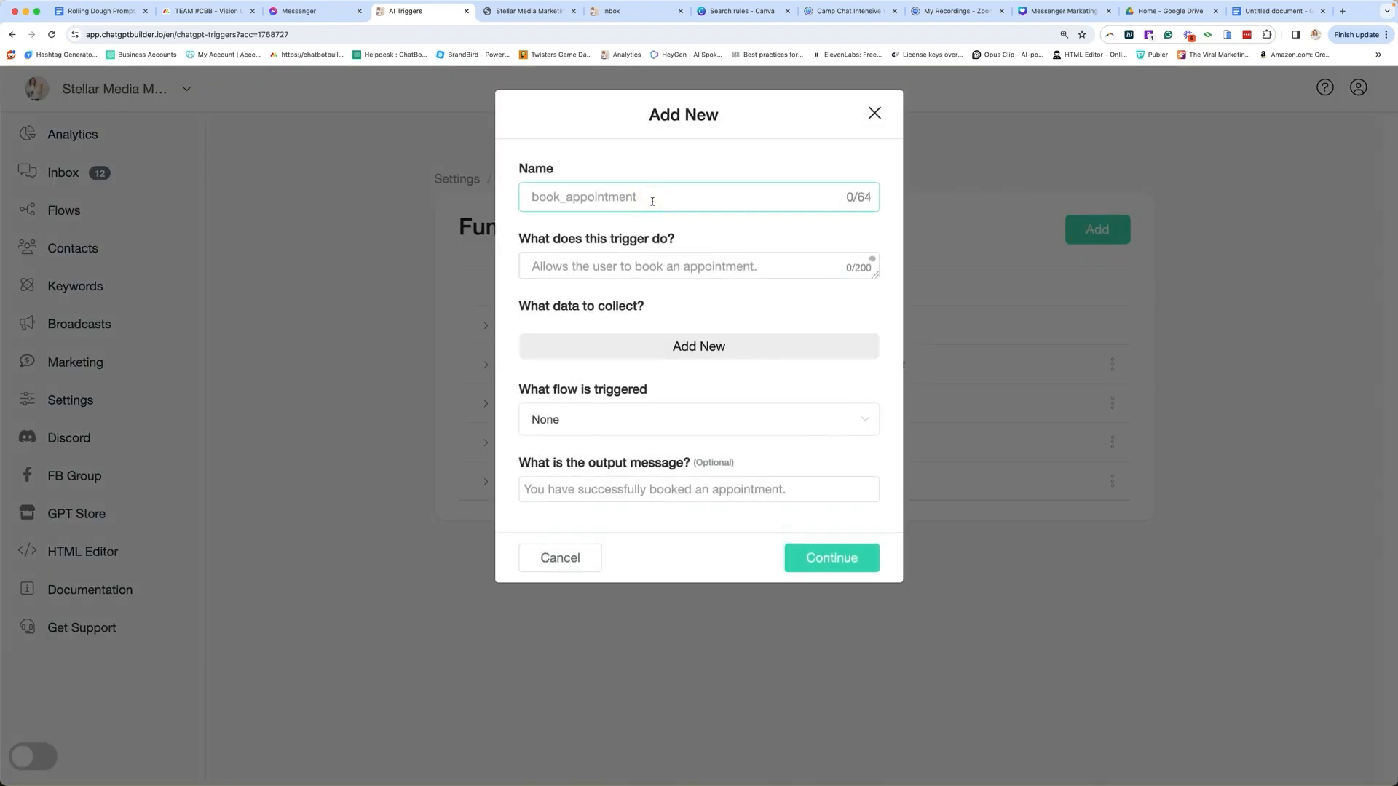
pyautogui.click(643, 197)
pyautogui.write('Gives the user information about')
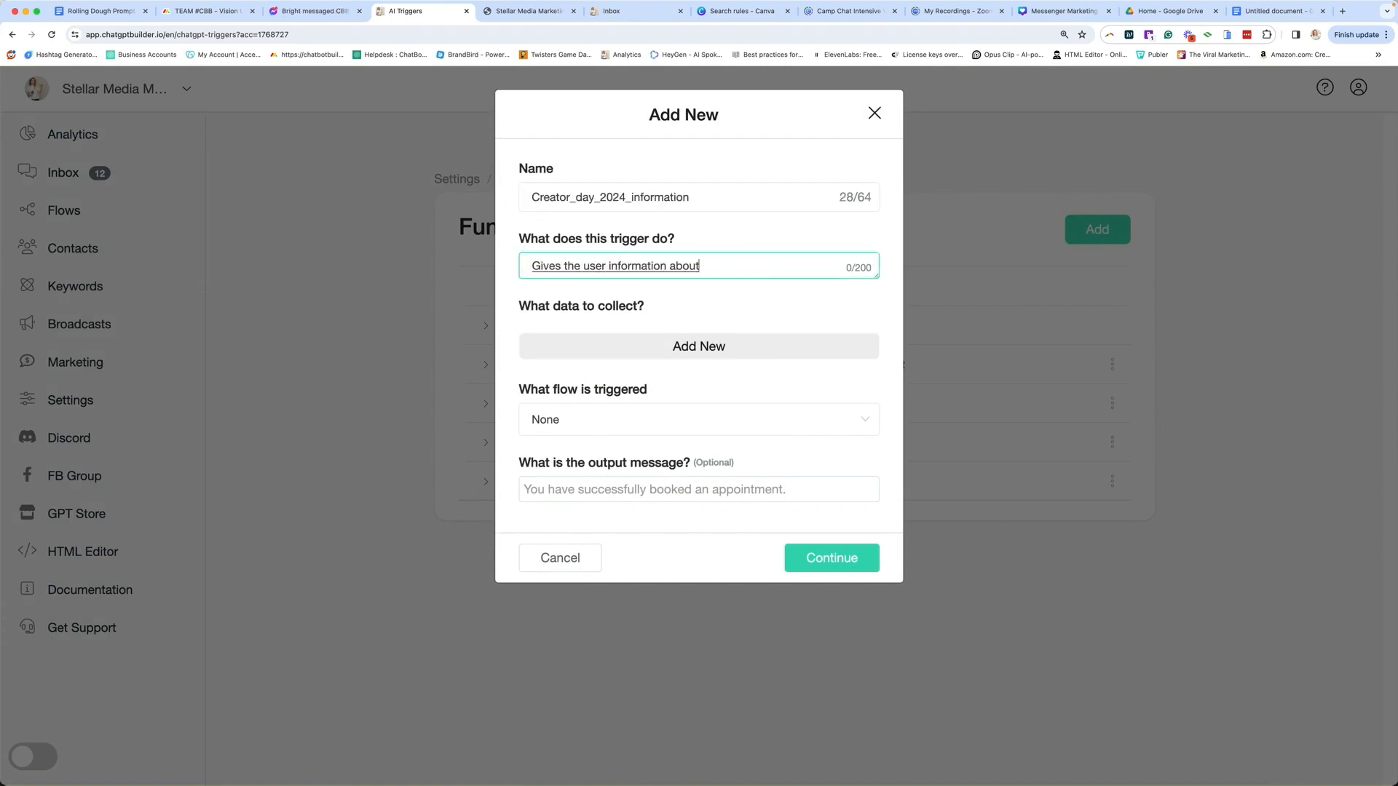
pyautogui.write('creator day, 2020')
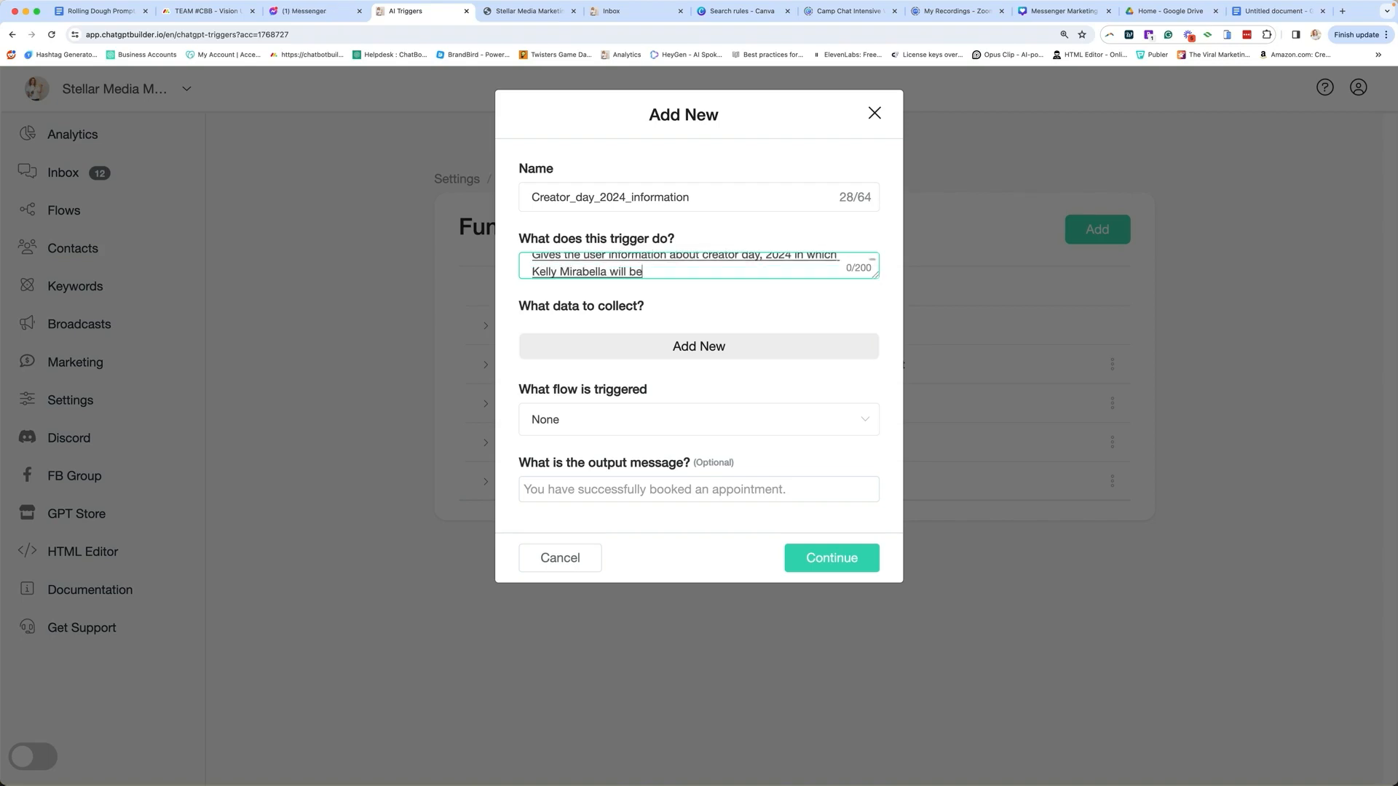
pyautogui.write('speaking about AI chat bots')
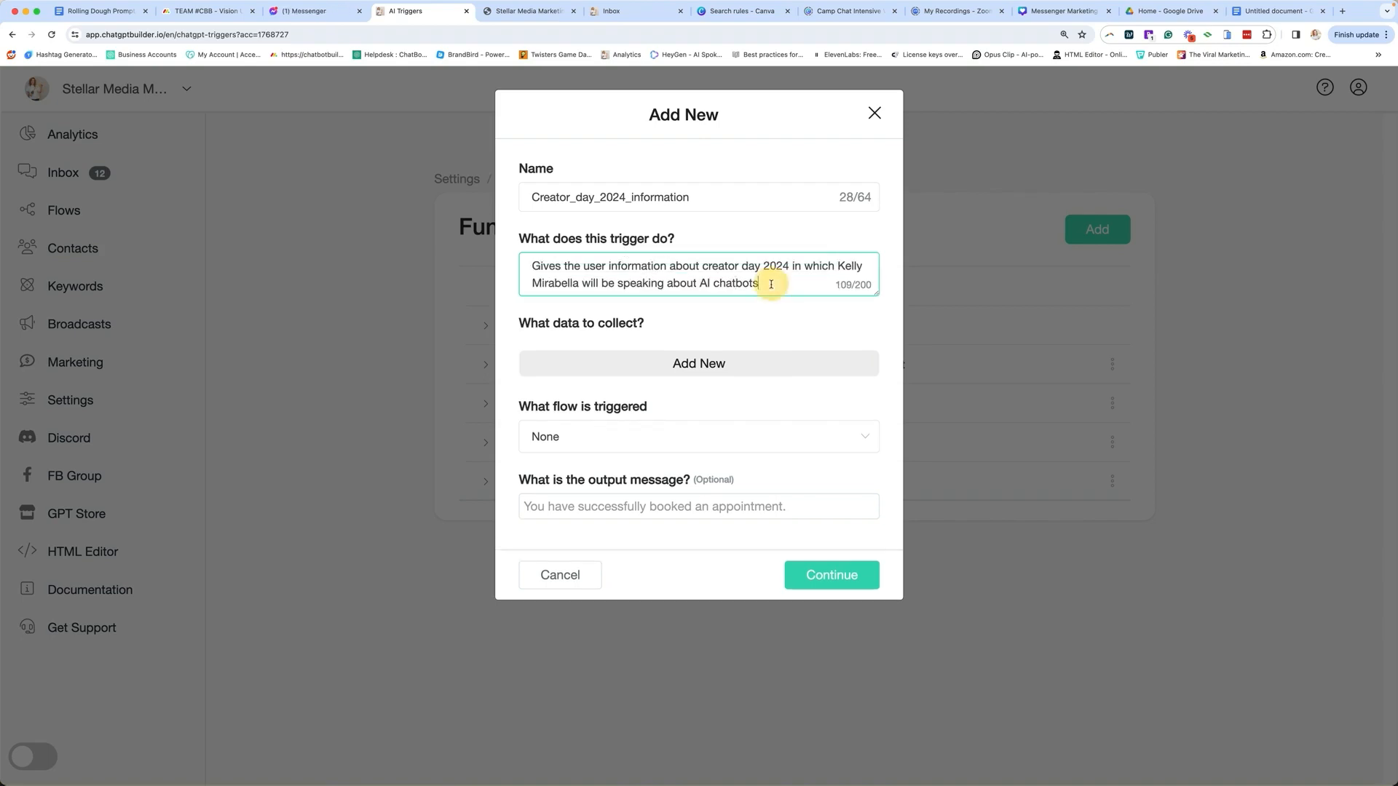
pyautogui.write('.')
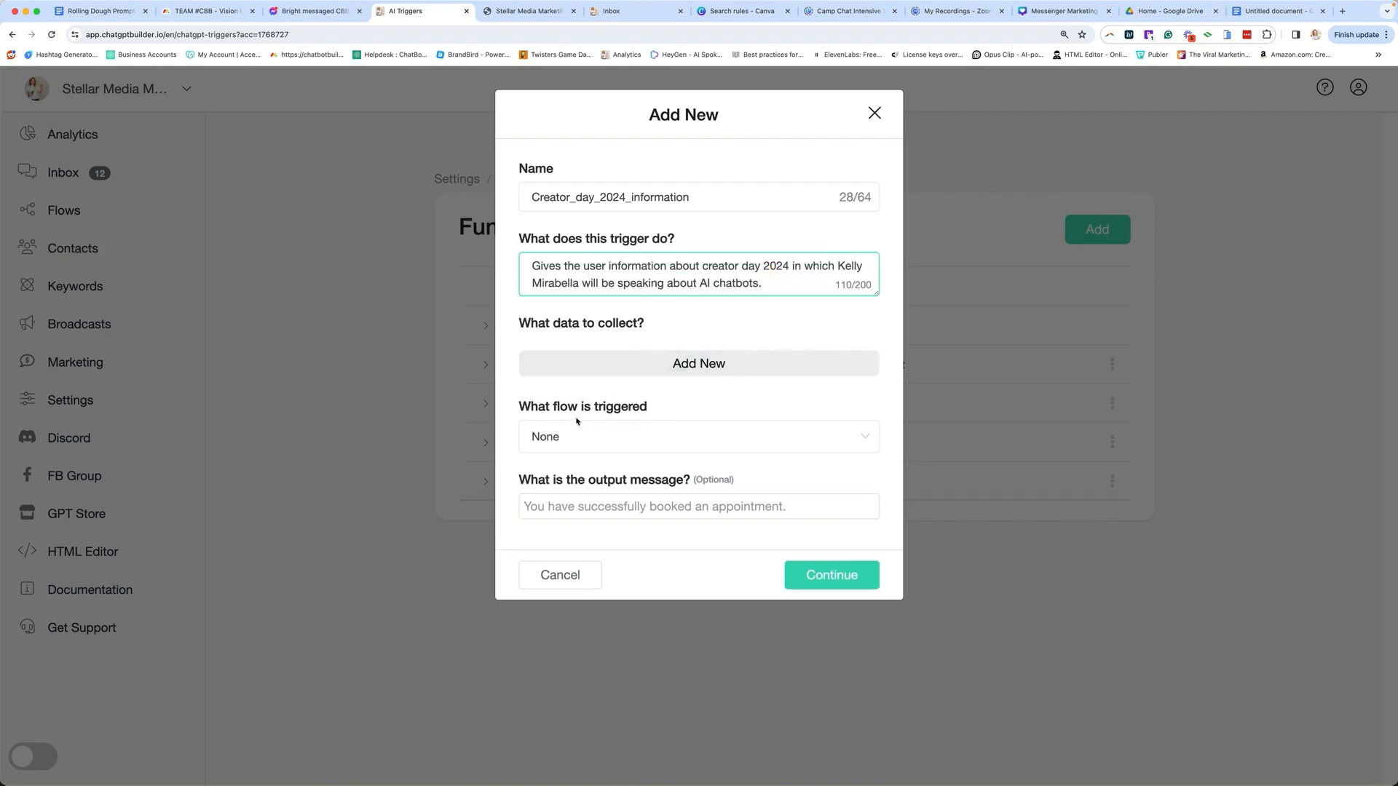
pyautogui.click(698, 436)
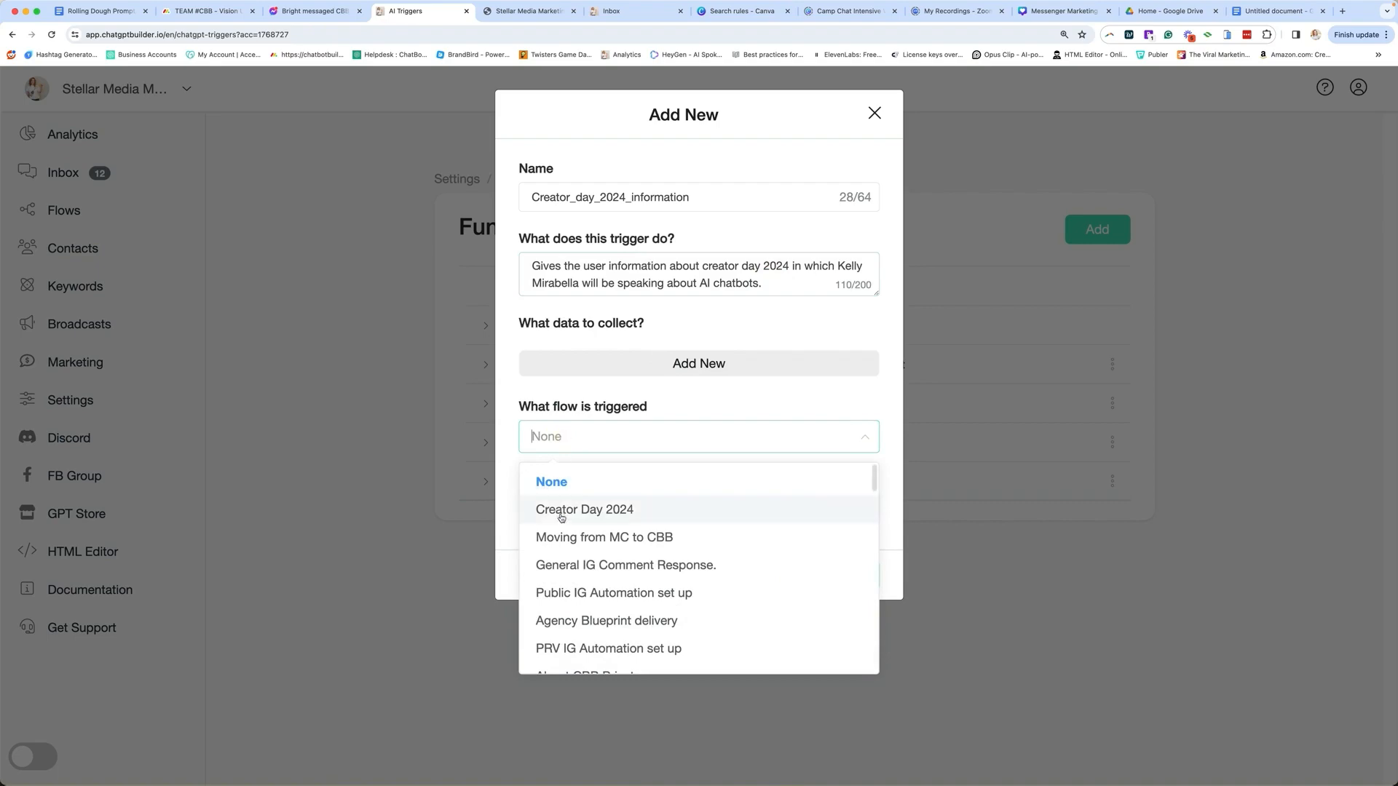
pyautogui.click(584, 509)
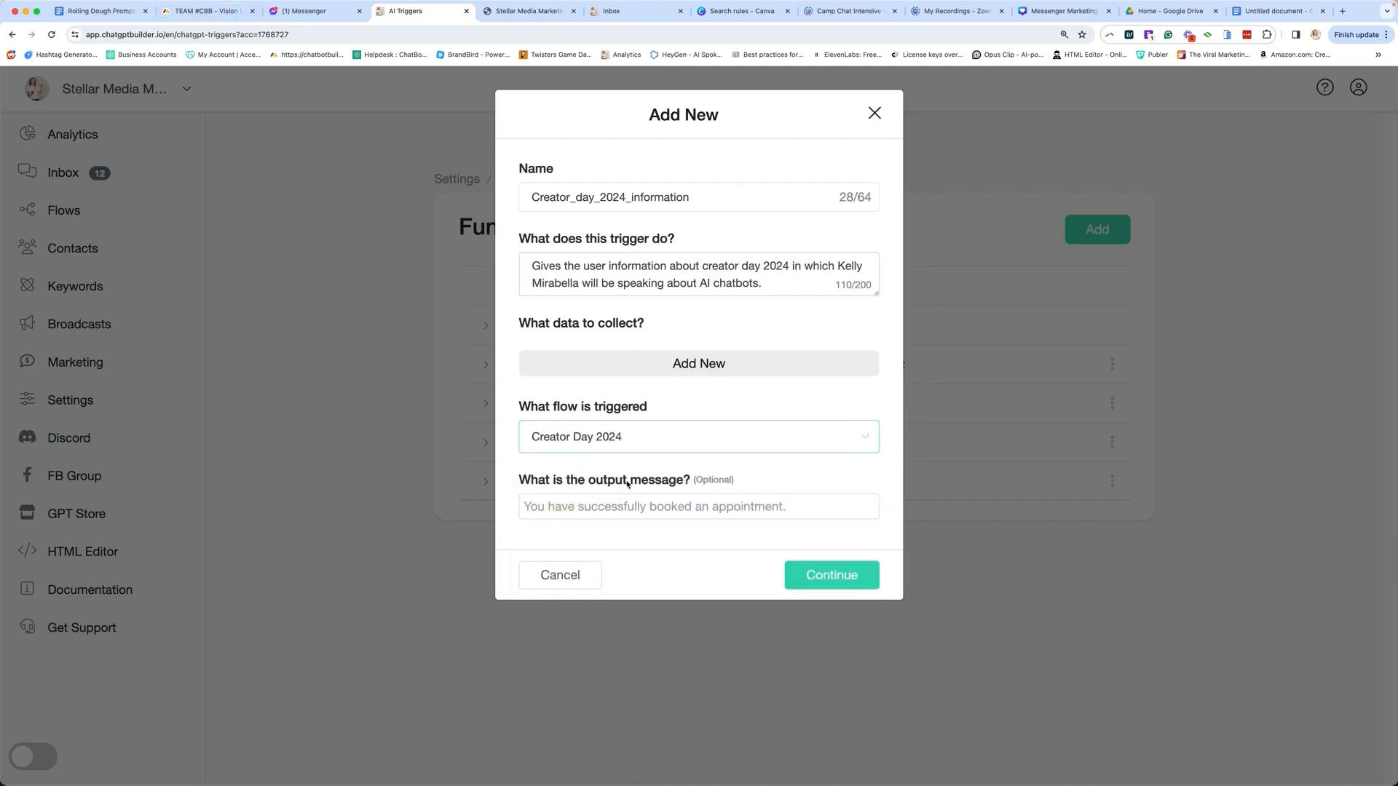
pyautogui.click(830, 575)
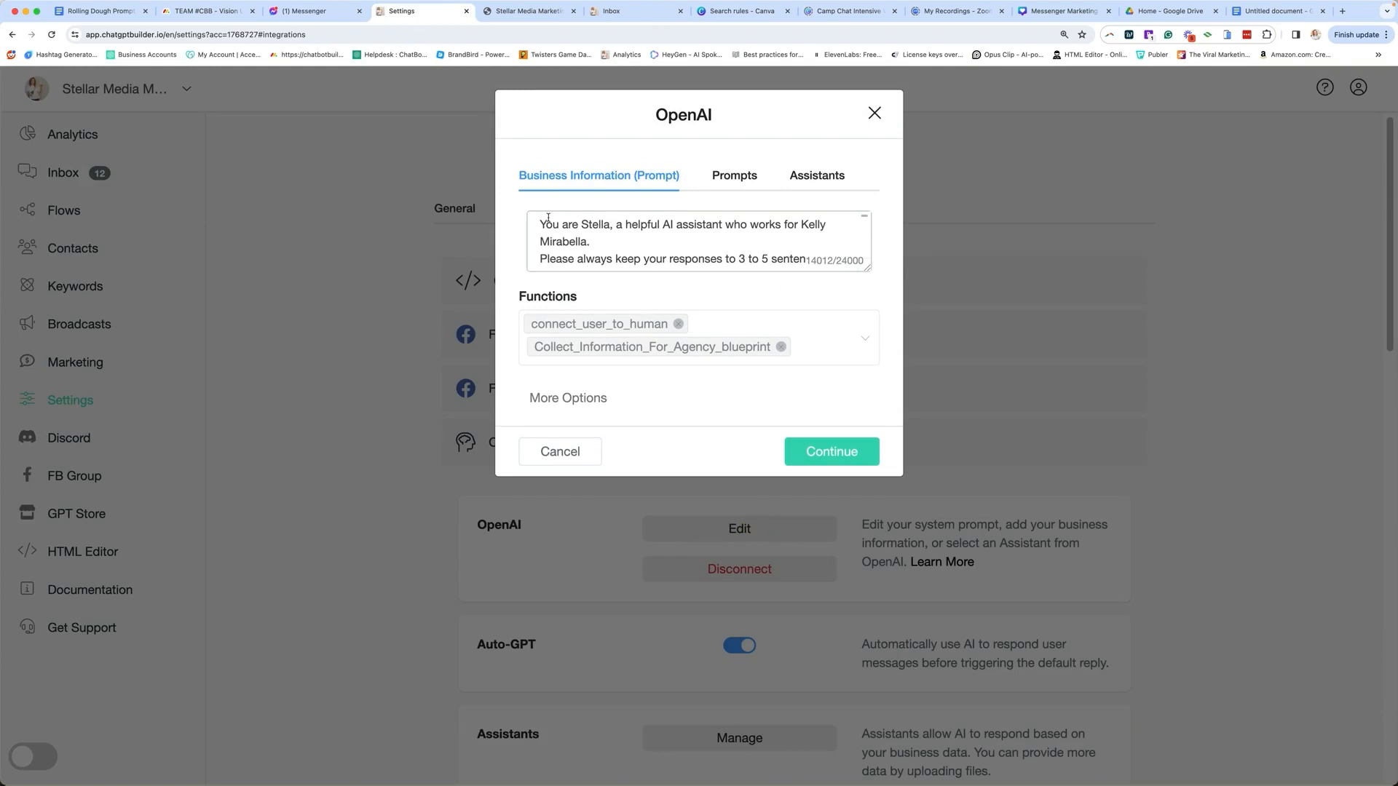
# Add a #Important Creator Day instruction and the Creator_day_2024_information function to the Stella prompt.
pyautogui.click(869, 347)
pyautogui.write('If a user asks about Creator Day, please be sure to send them to creator_day_2024_infromation for further details.')
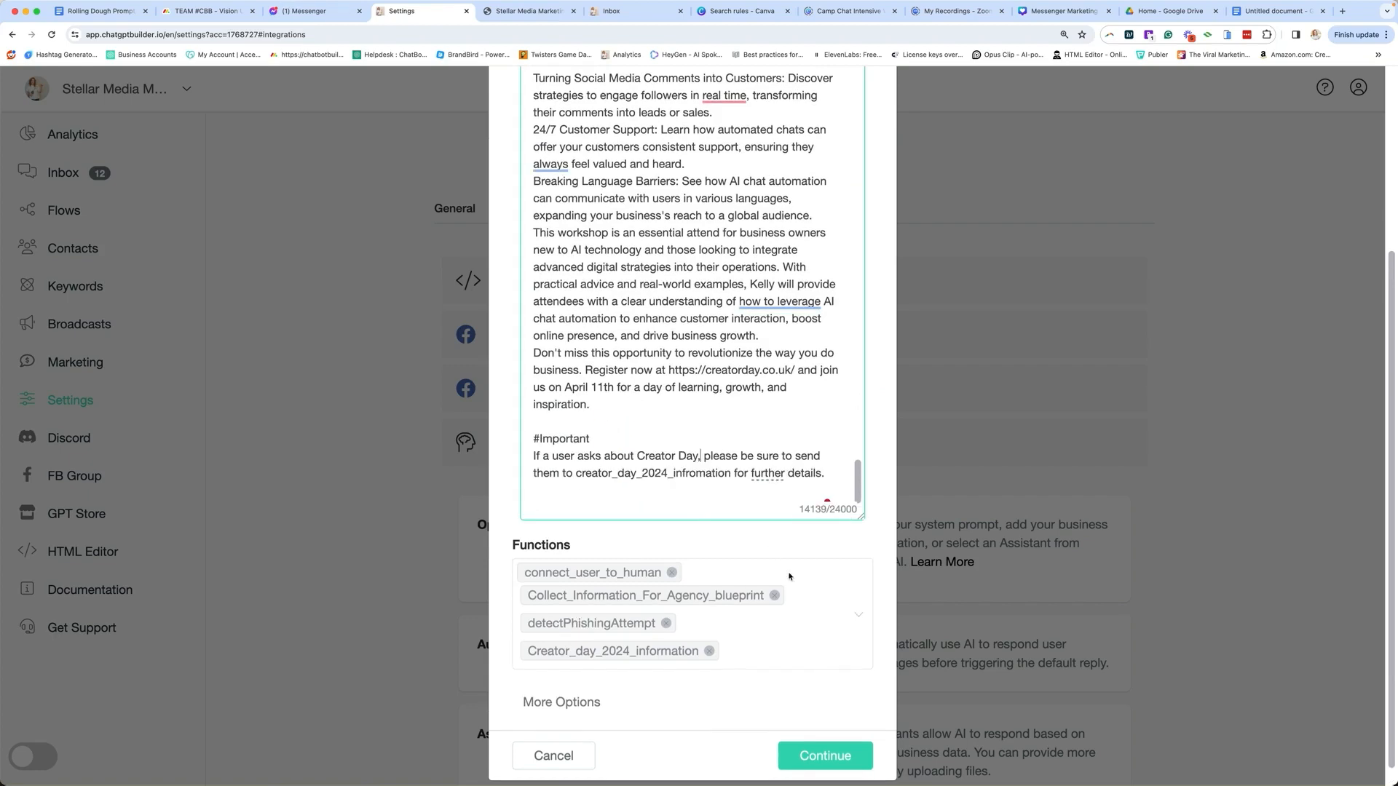
pyautogui.click(823, 755)
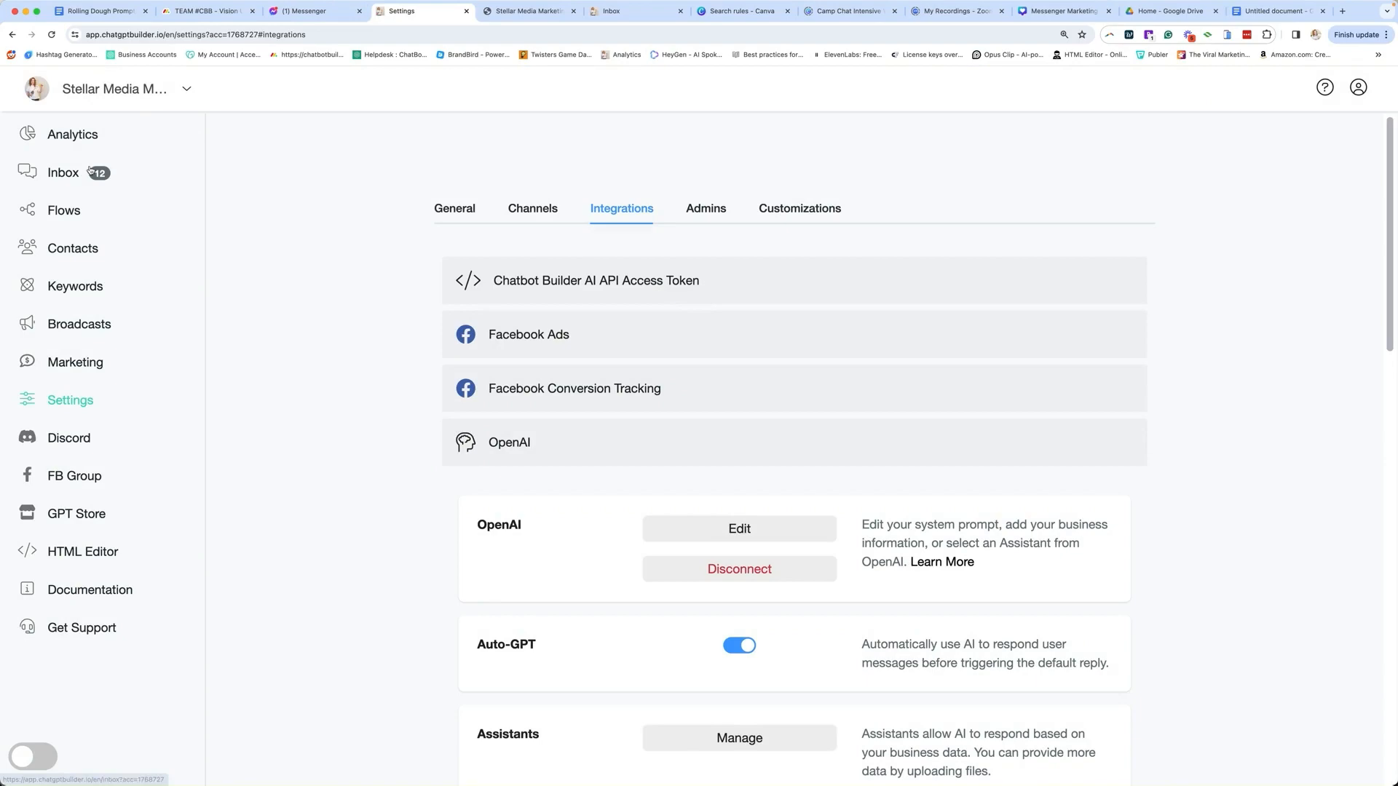
# Send 'clear' in the inbox webchat conversation to reset the test chat.
pyautogui.click(63, 172)
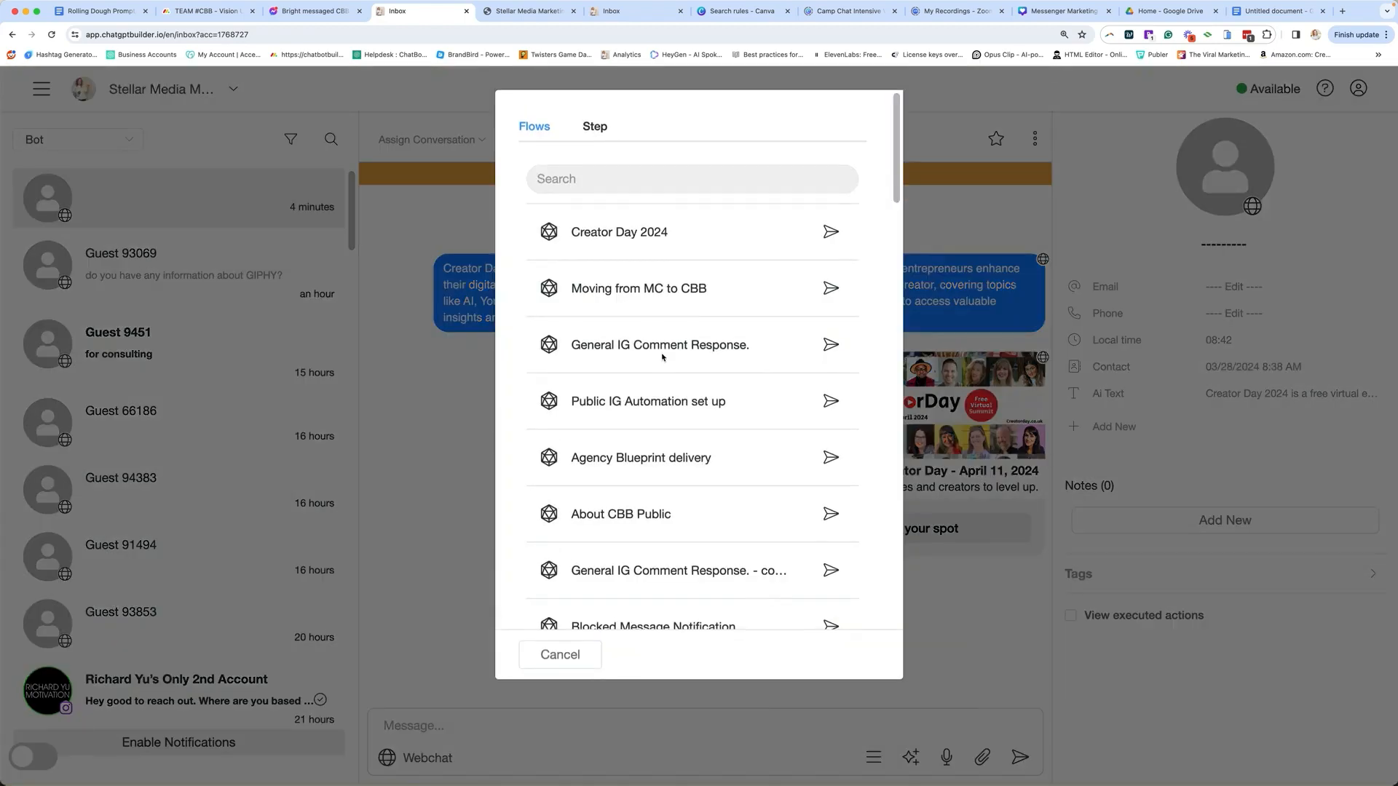
pyautogui.write('clear')
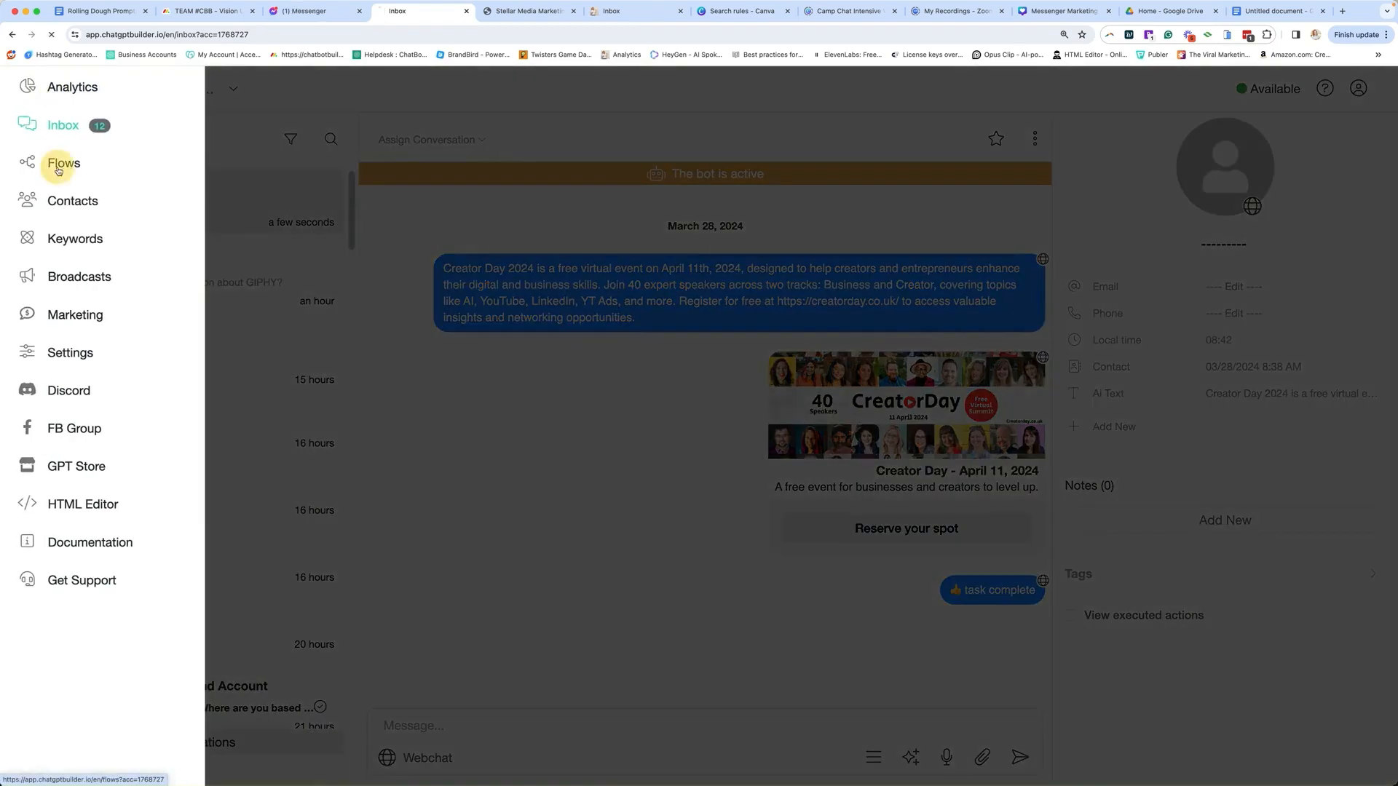
# Ask the webchat bot 'Hi, I heard that Kelli was…' about speaking at Creator Day.
pyautogui.click(63, 163)
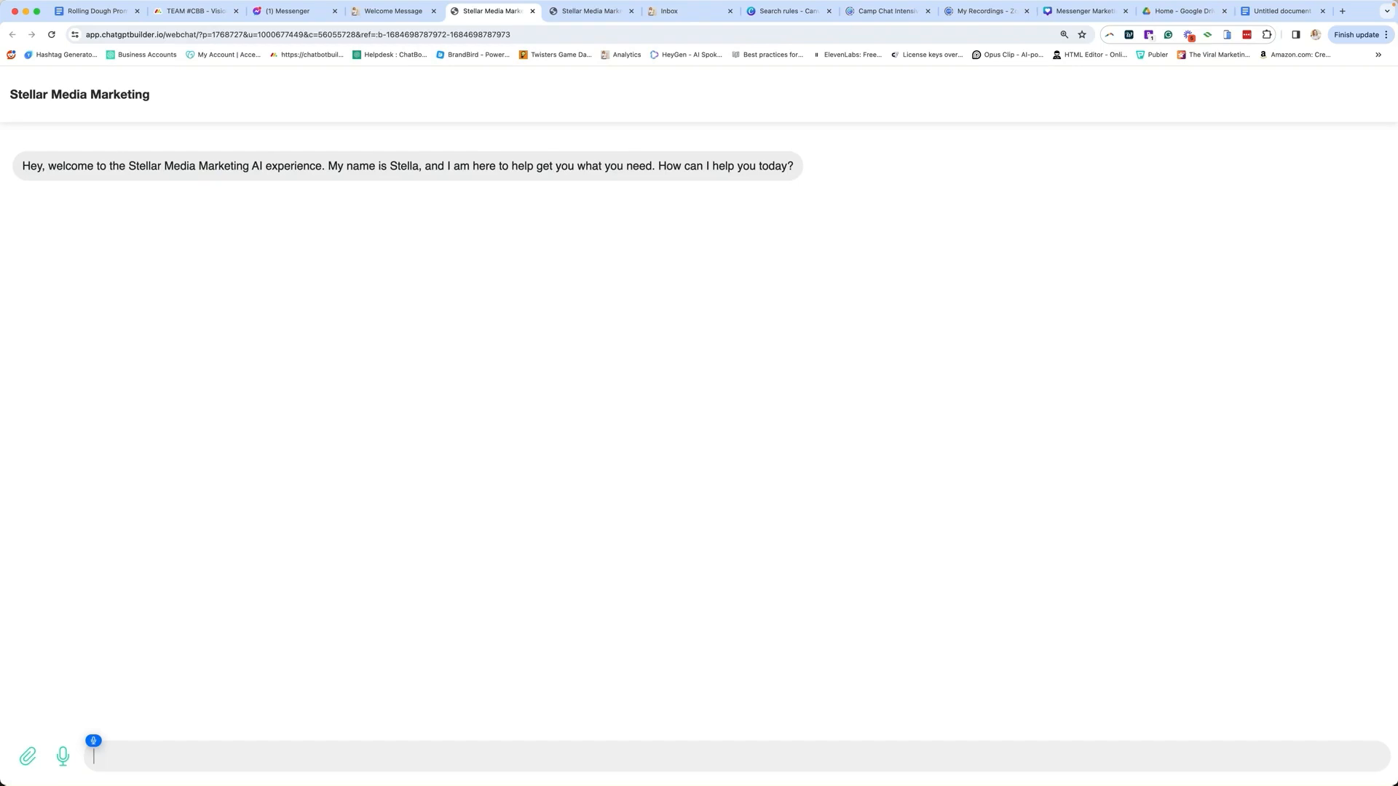
pyautogui.write('Hi, I heard that Kelli was speaking at creator day. Can you give me some information about that?')
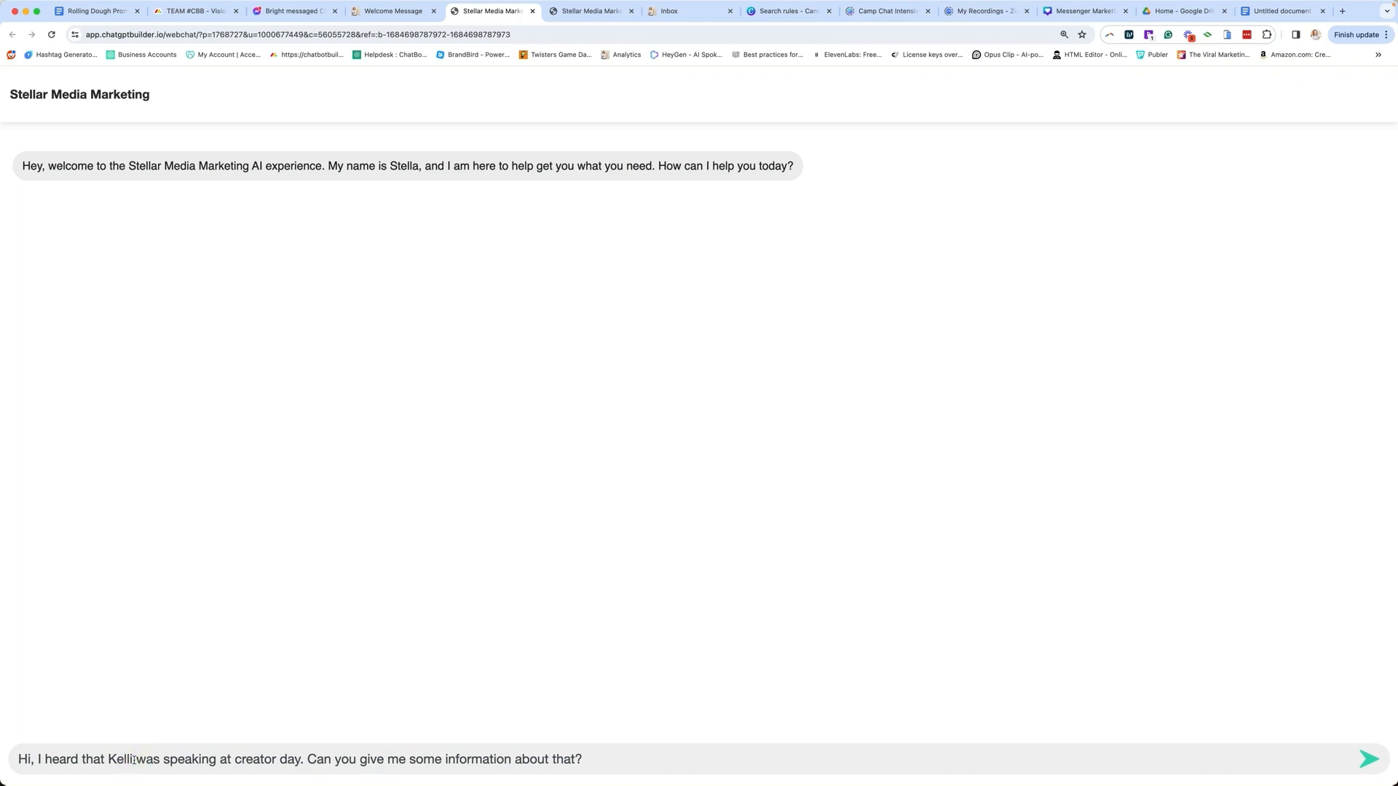
pyautogui.click(1369, 759)
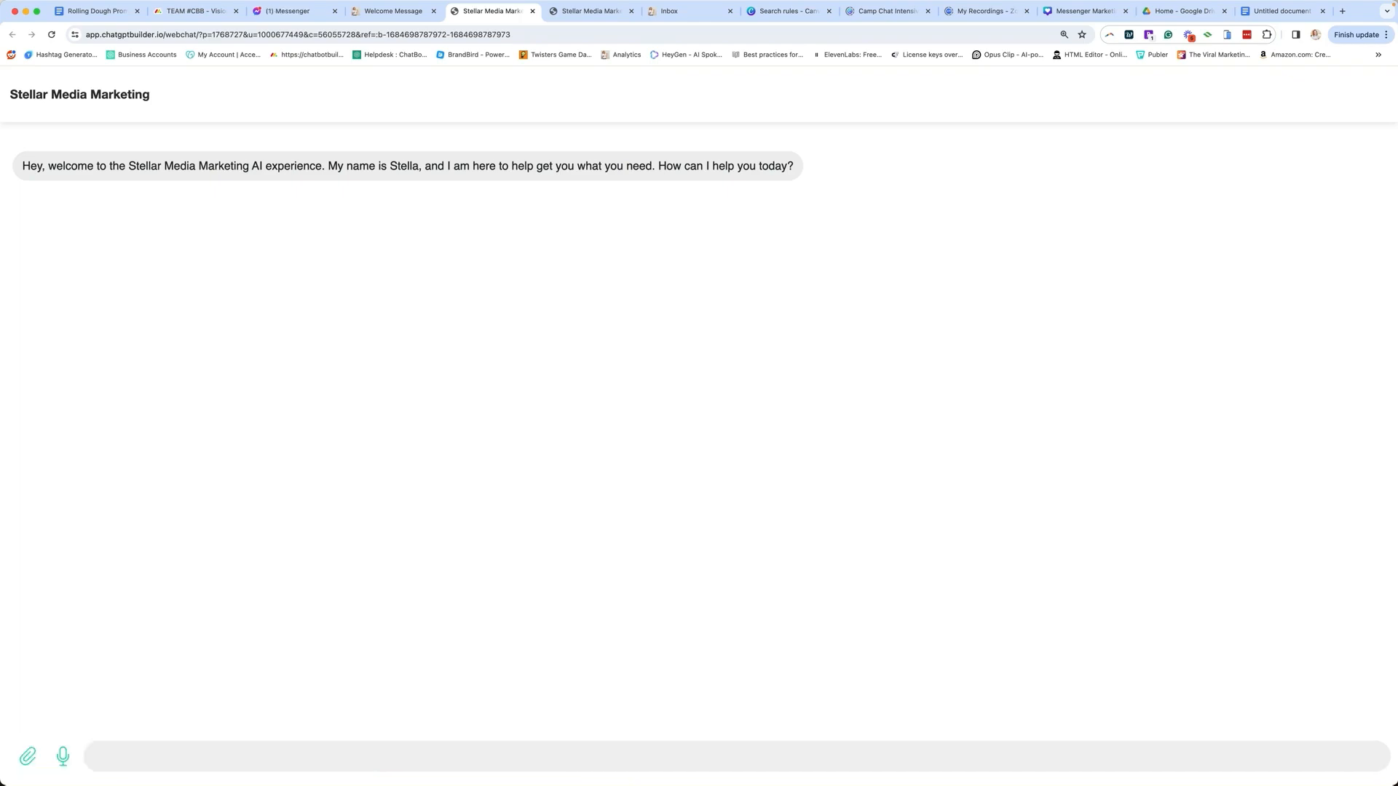